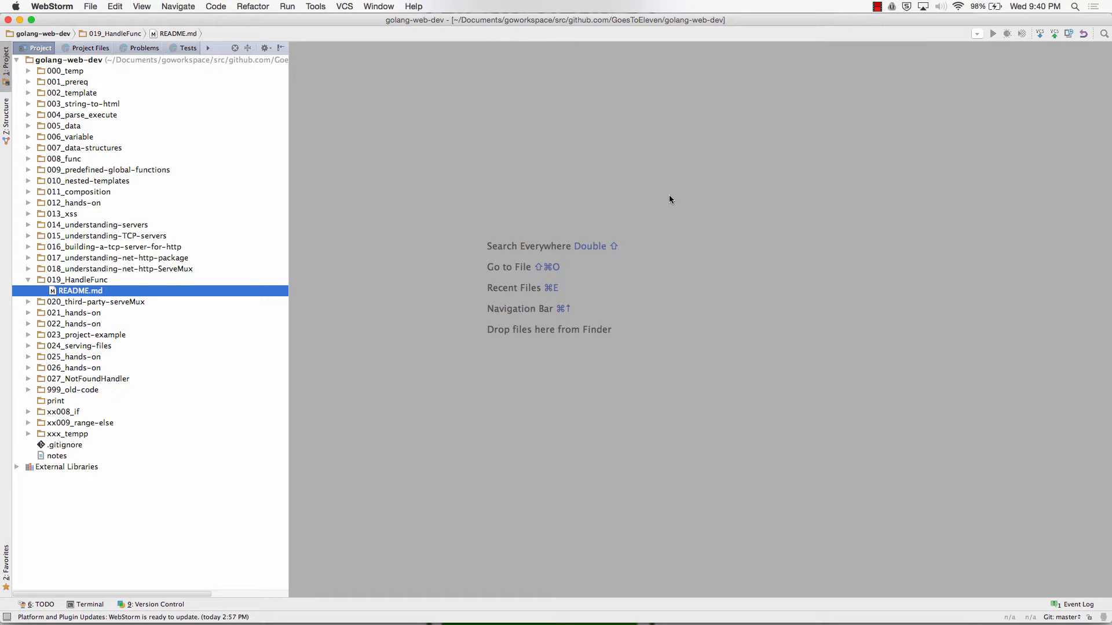
pyautogui.moveTo(239, 288)
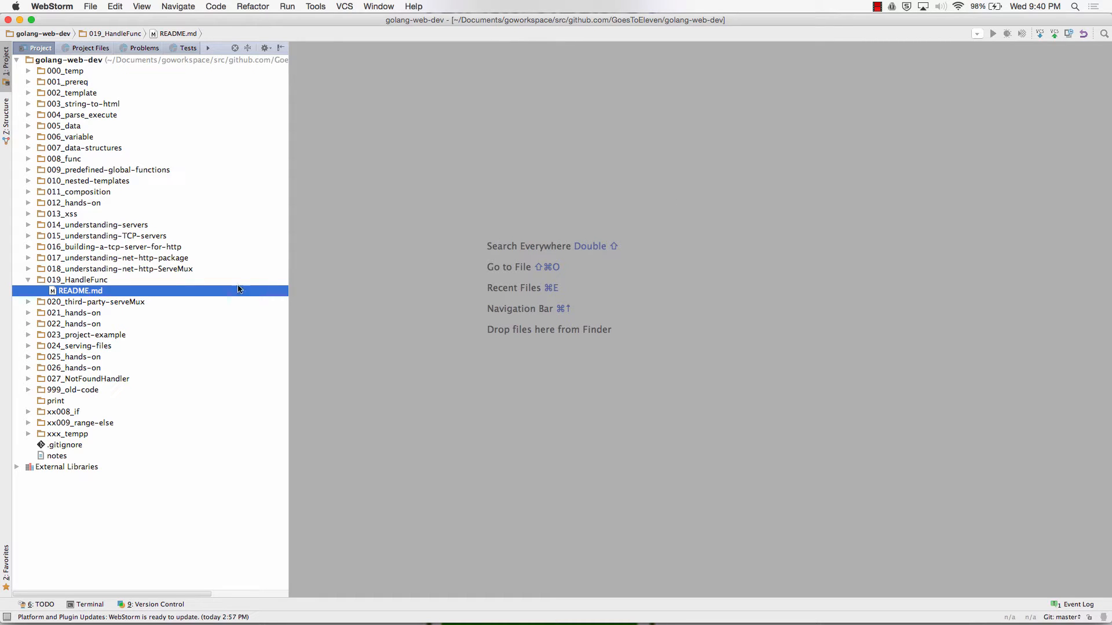
# Step: Collapse 020_third-party-serveMux, expand 018_understanding-net-http-ServeMux and select its 03_DefaultServeMux subfolder
pyautogui.click(96, 301)
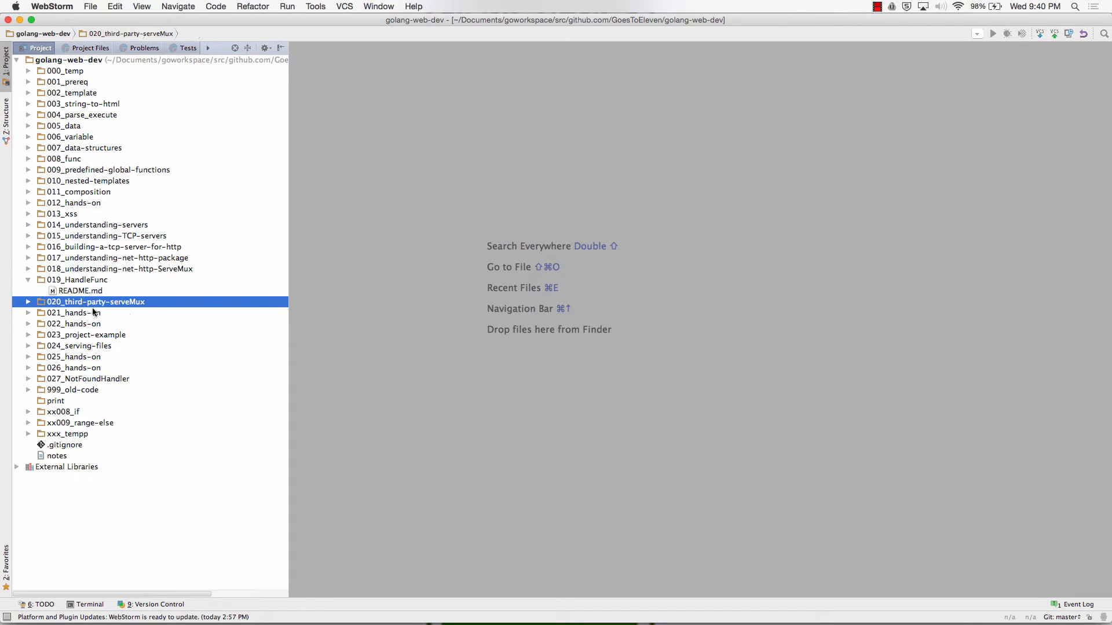
pyautogui.moveTo(105, 307)
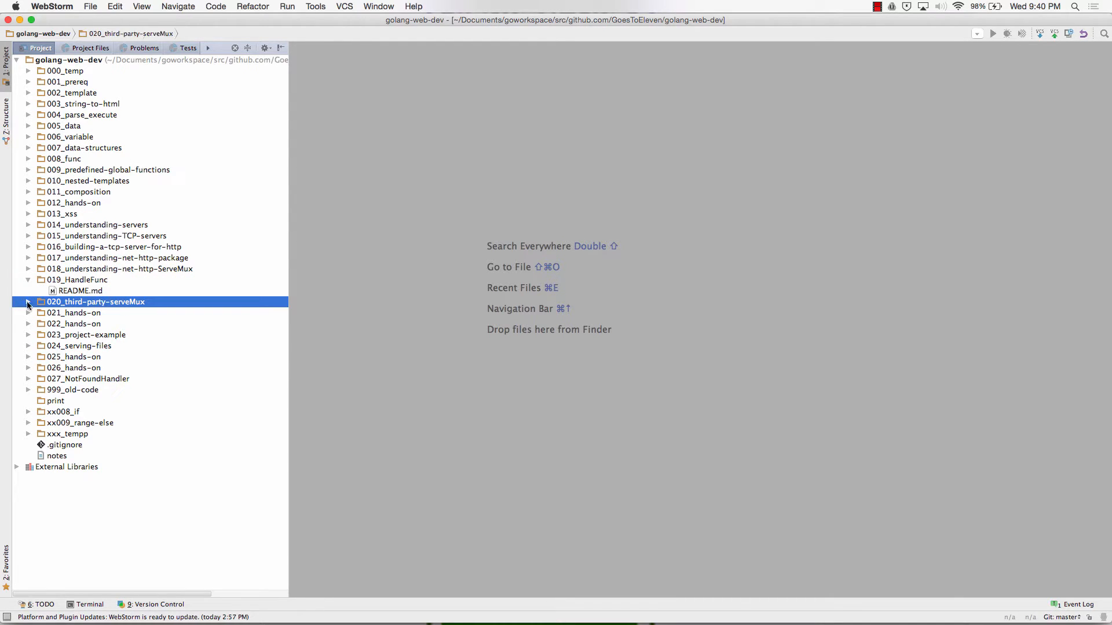
pyautogui.click(28, 301)
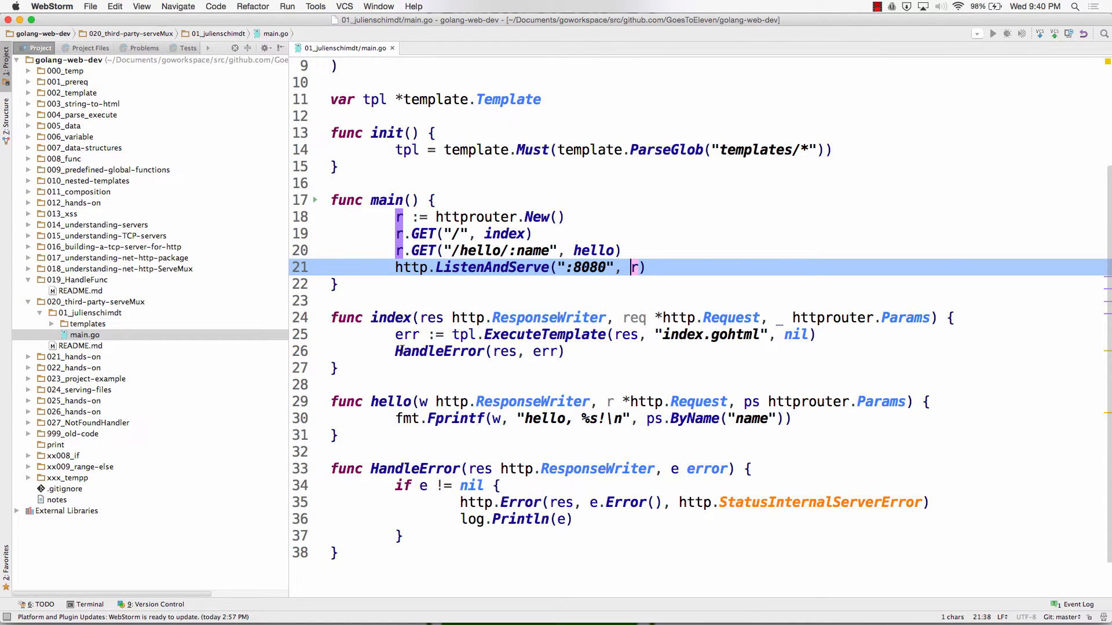
pyautogui.click(389, 47)
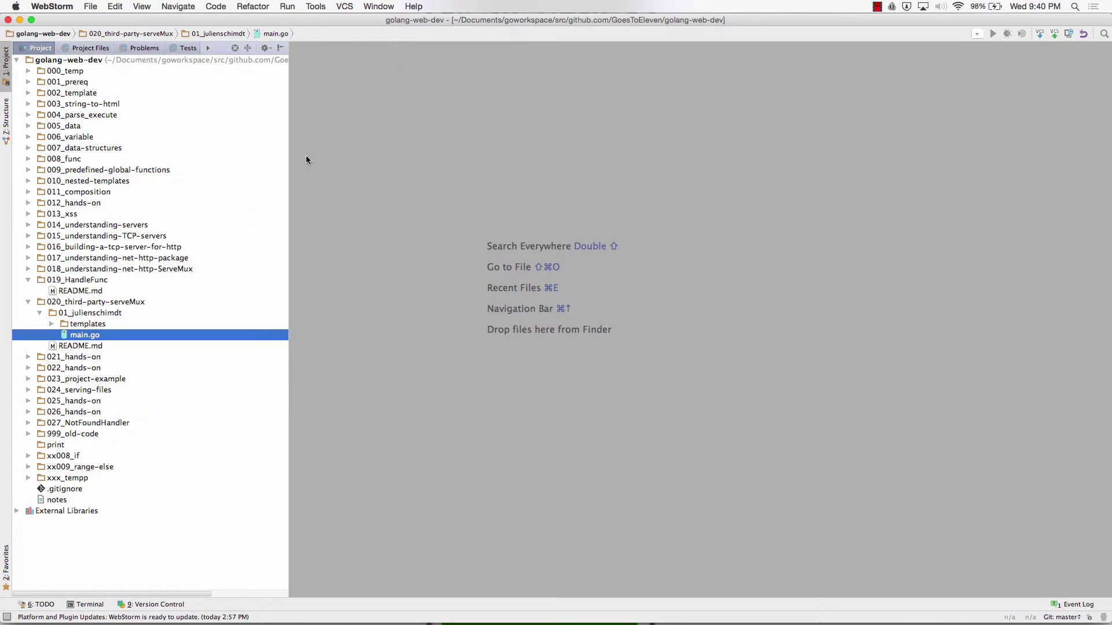
pyautogui.click(90, 313)
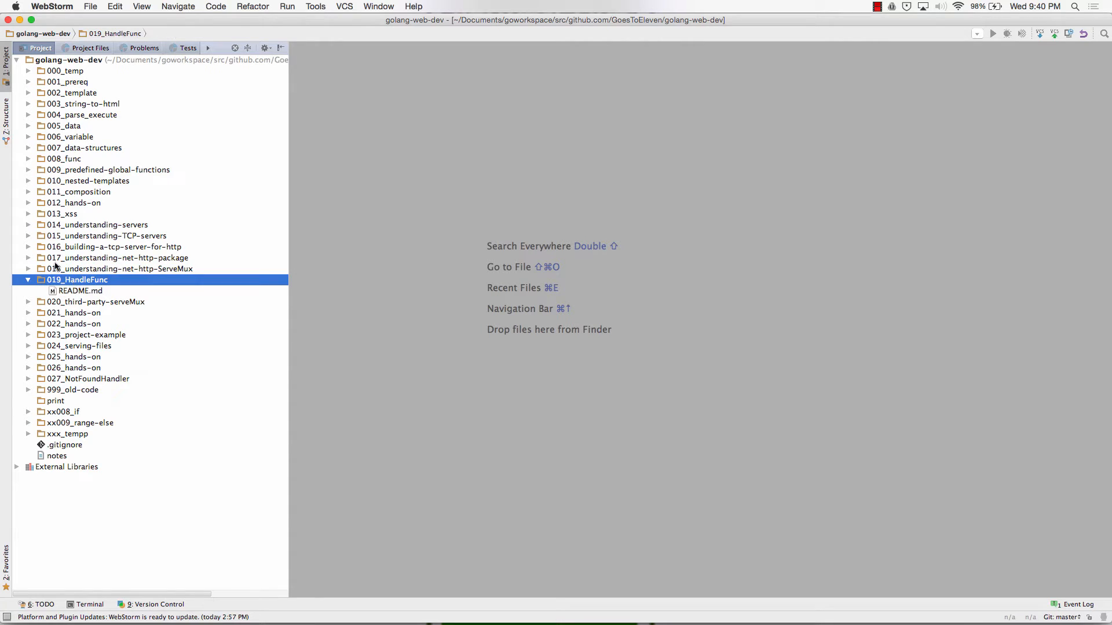
pyautogui.click(27, 268)
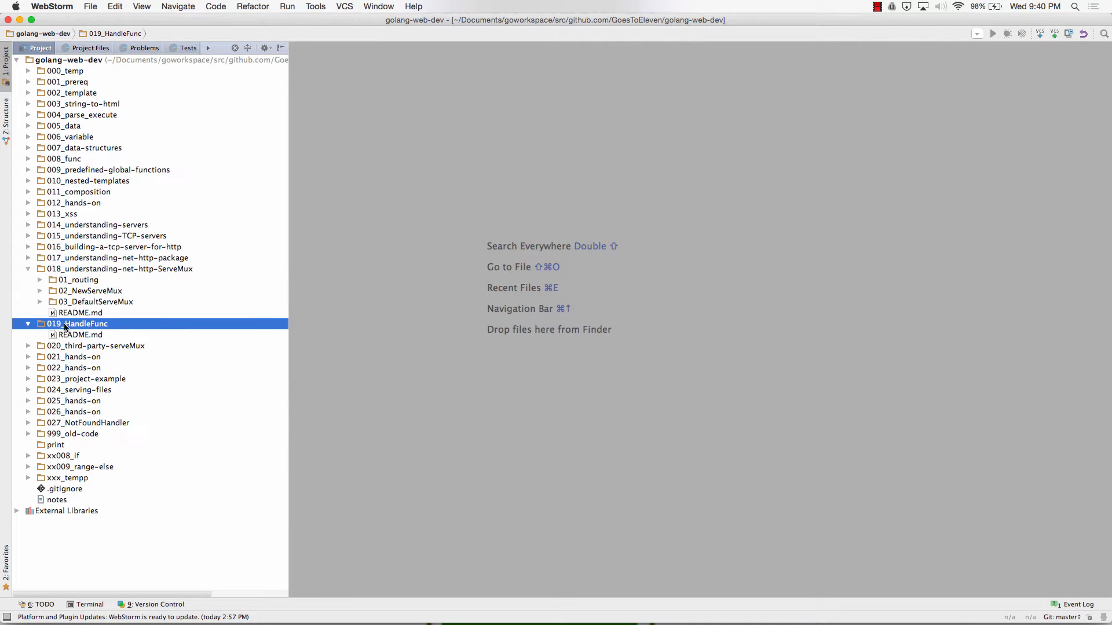
pyautogui.click(94, 301)
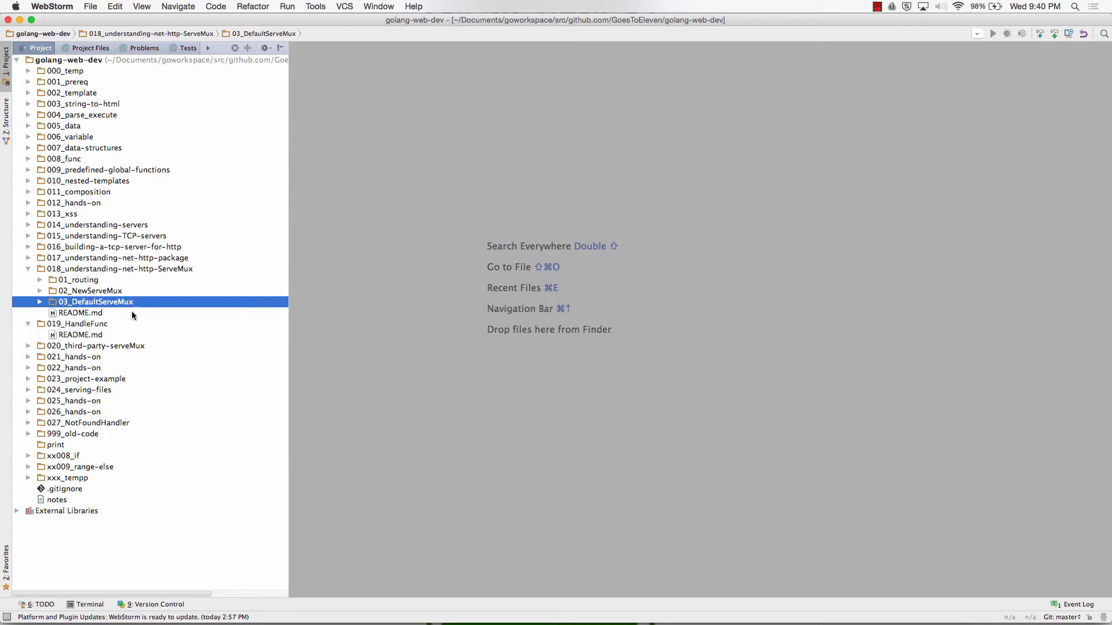
# Step: Load 03_DefaultServeMux's main.go showing hotdog and hotcat handlers registered with http.Handle
pyautogui.doubleClick(79, 314)
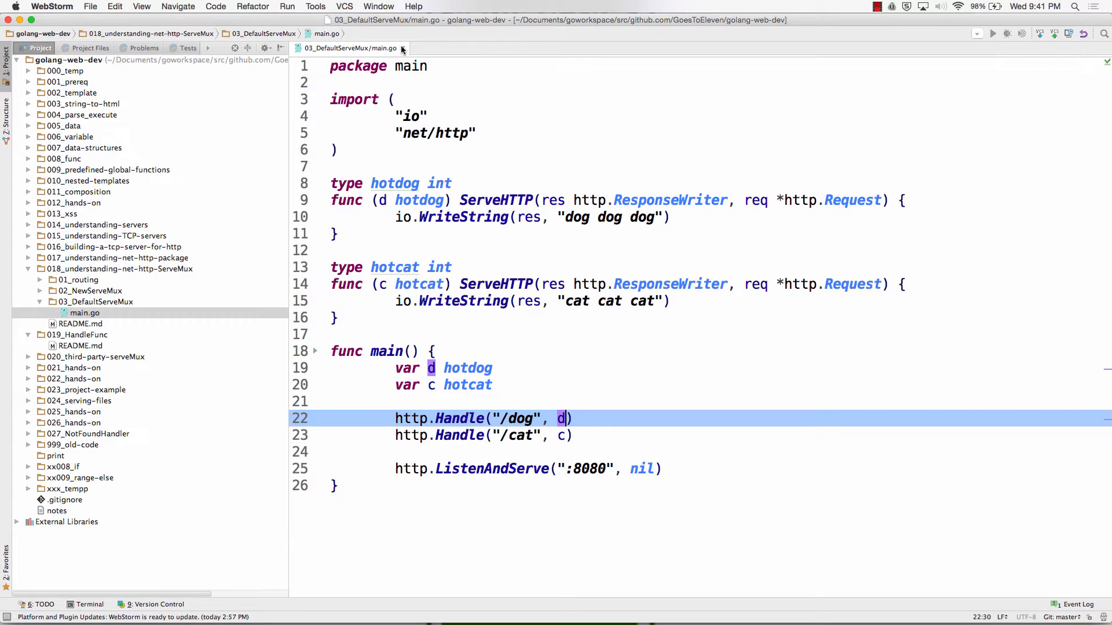
pyautogui.moveTo(402, 48)
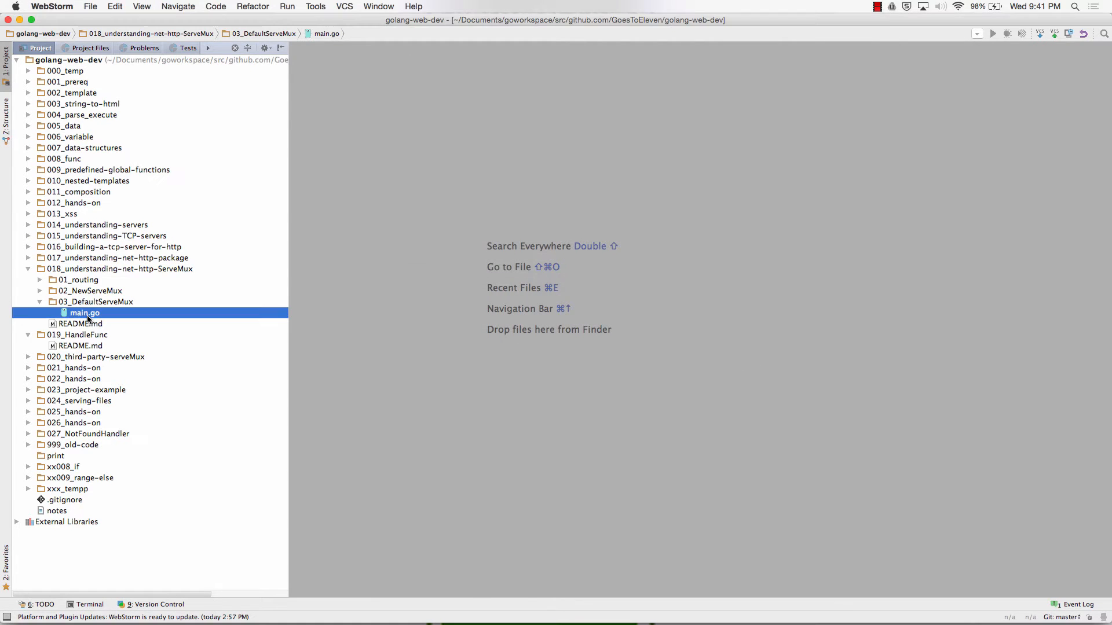
pyautogui.doubleClick(85, 312)
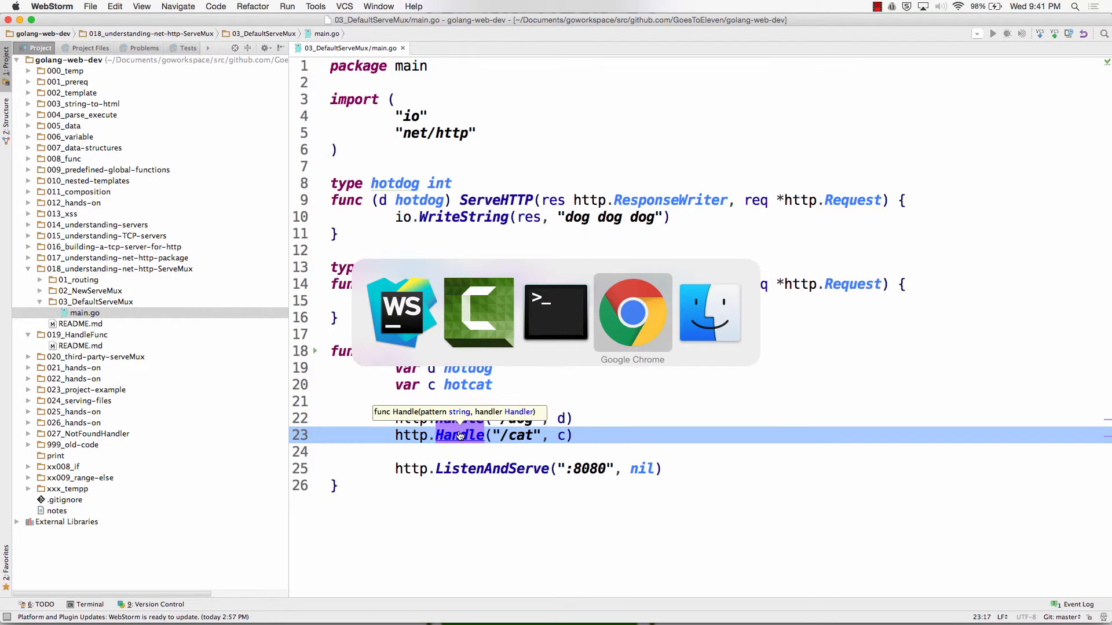
pyautogui.click(632, 312)
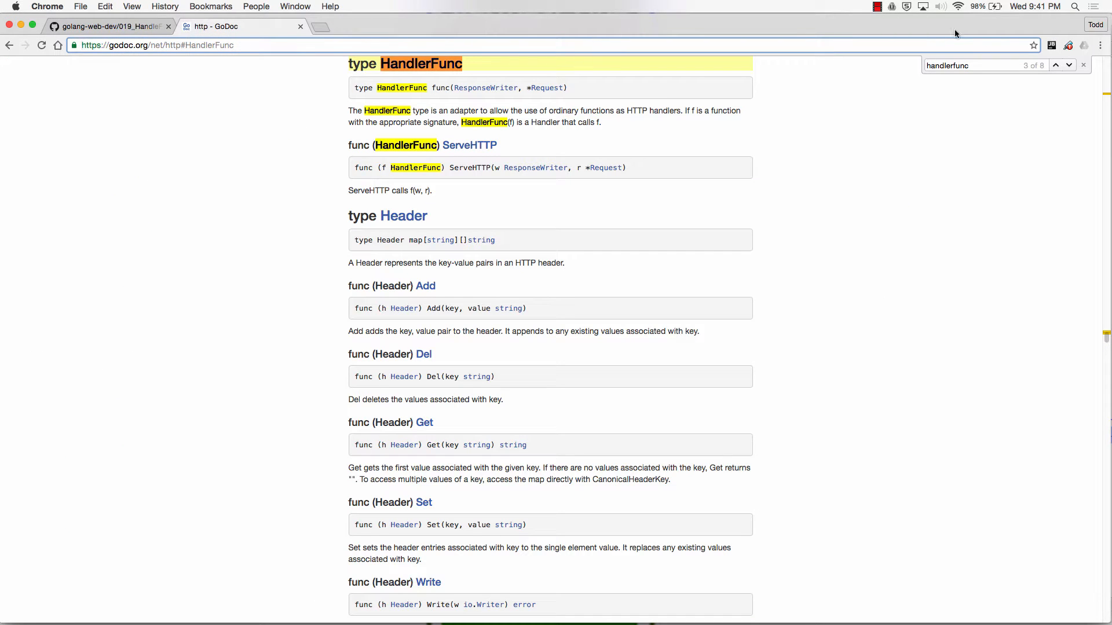
pyautogui.scroll(3)
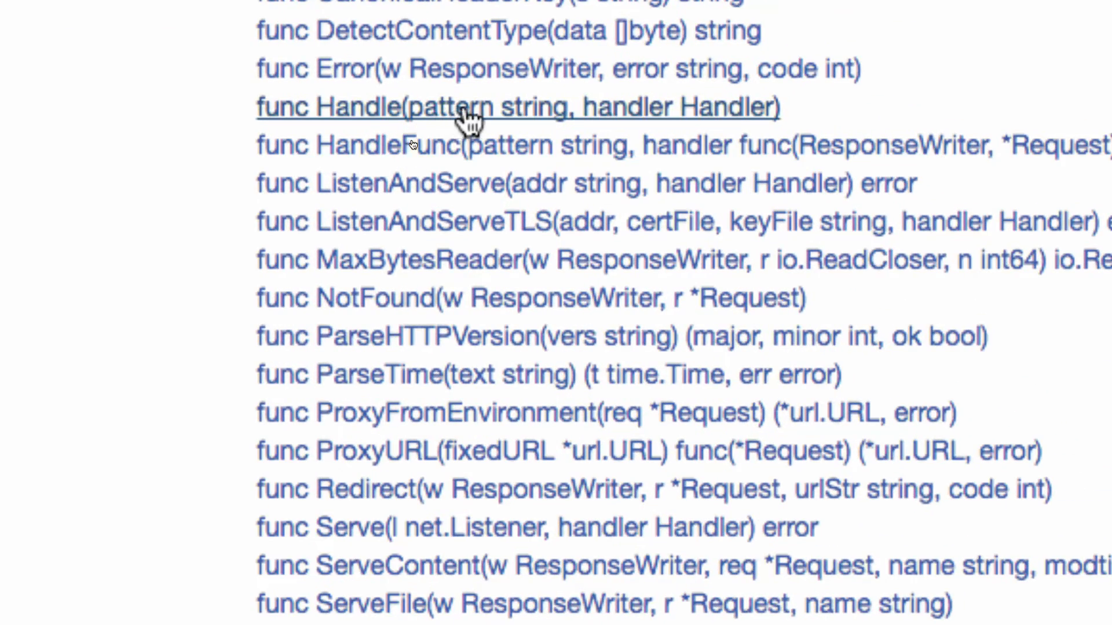
pyautogui.moveTo(432, 138)
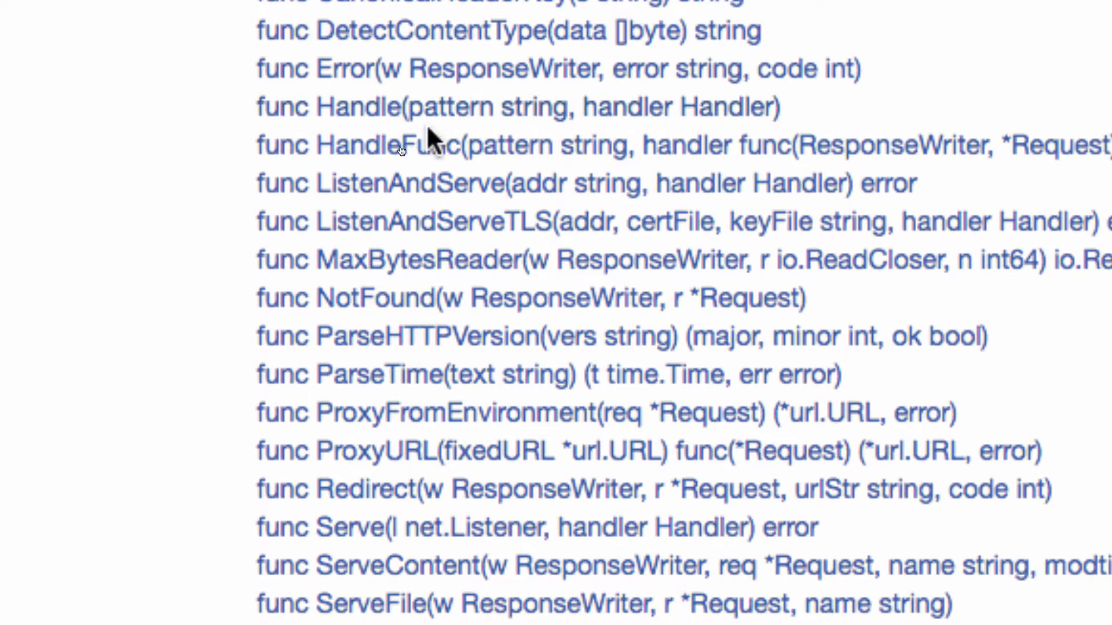
pyautogui.moveTo(528, 144)
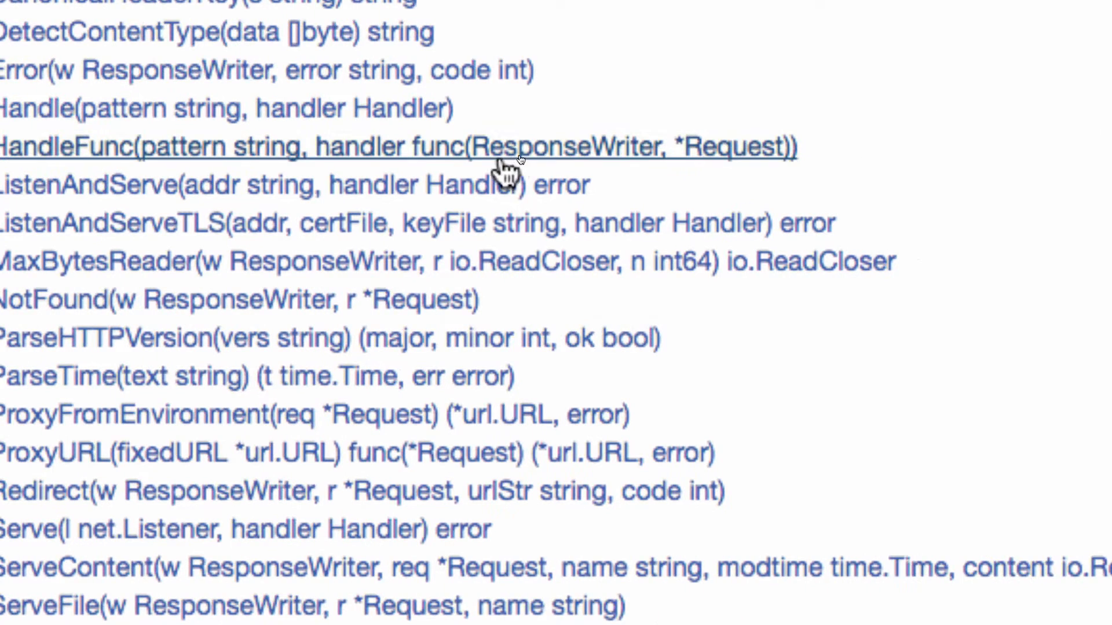
pyautogui.moveTo(592, 160)
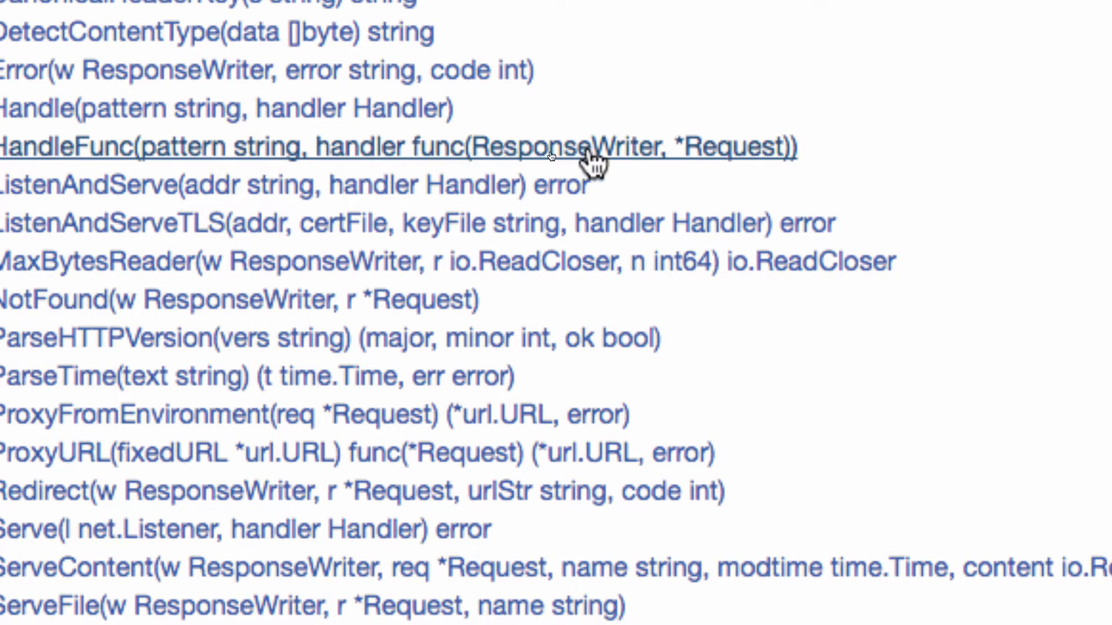
pyautogui.moveTo(752, 156)
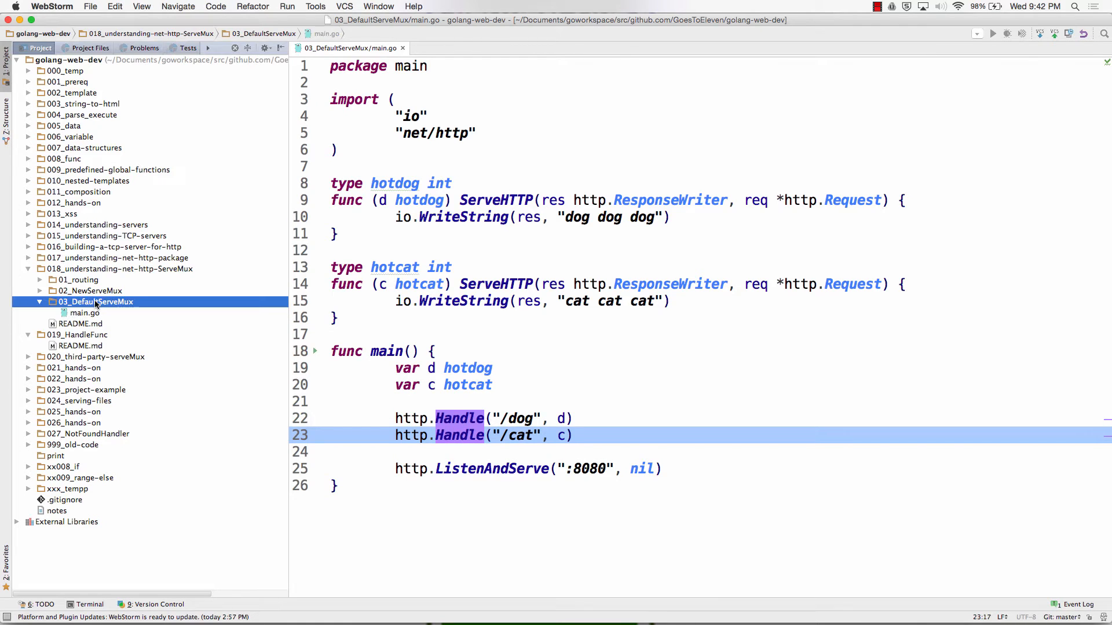
# Step: Copy the 03_DefaultServeMux folder into 019_HandleFunc and confirm the copy
pyautogui.click(402, 49)
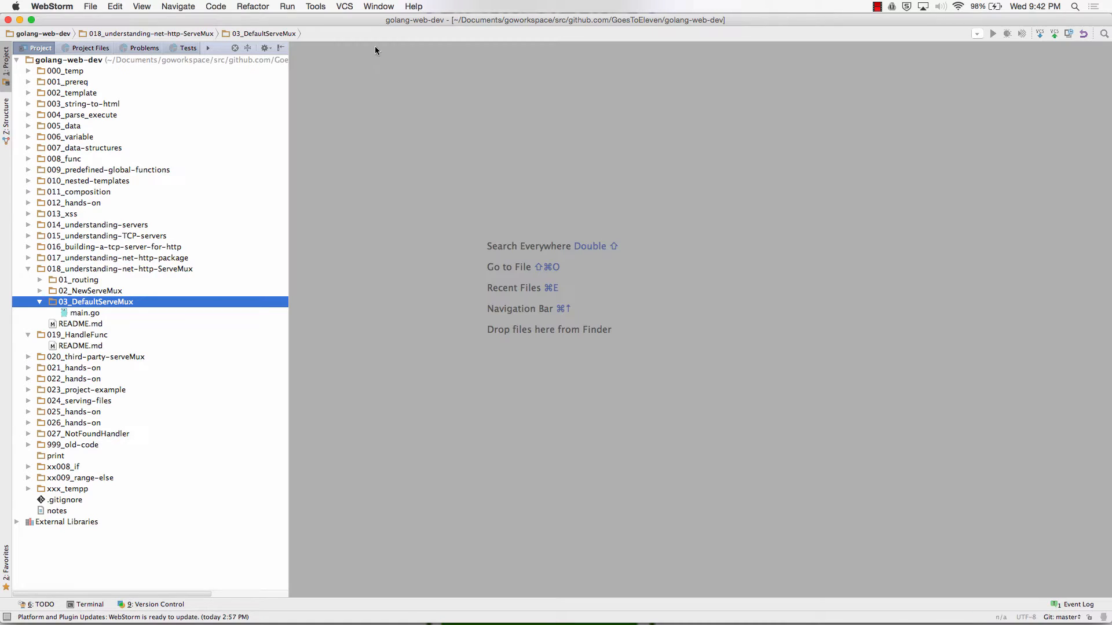
pyautogui.click(41, 301)
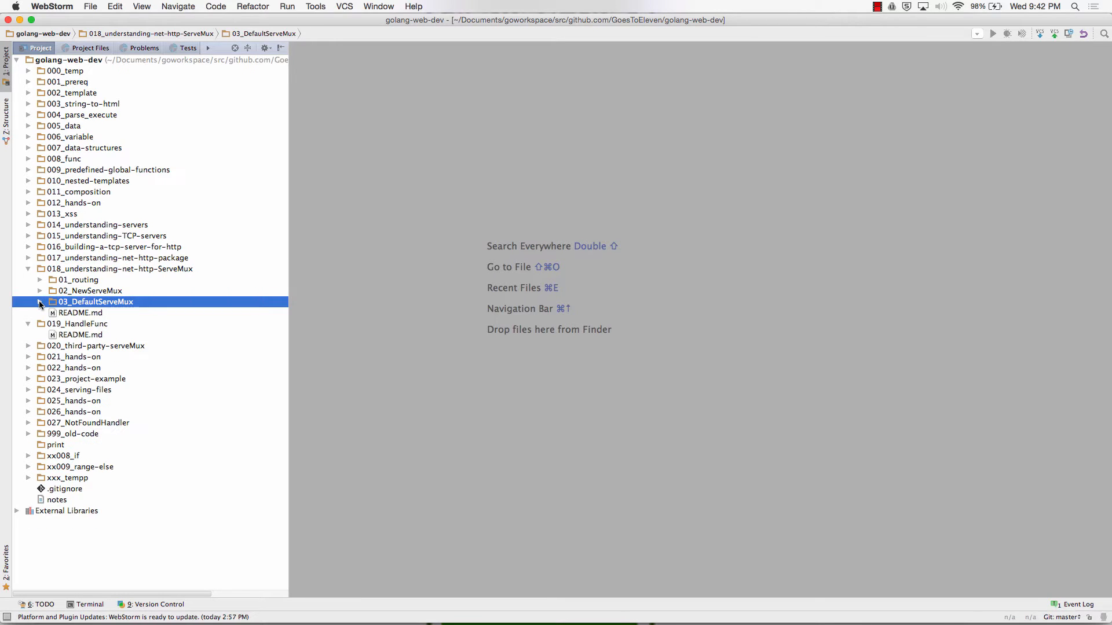
pyautogui.click(80, 323)
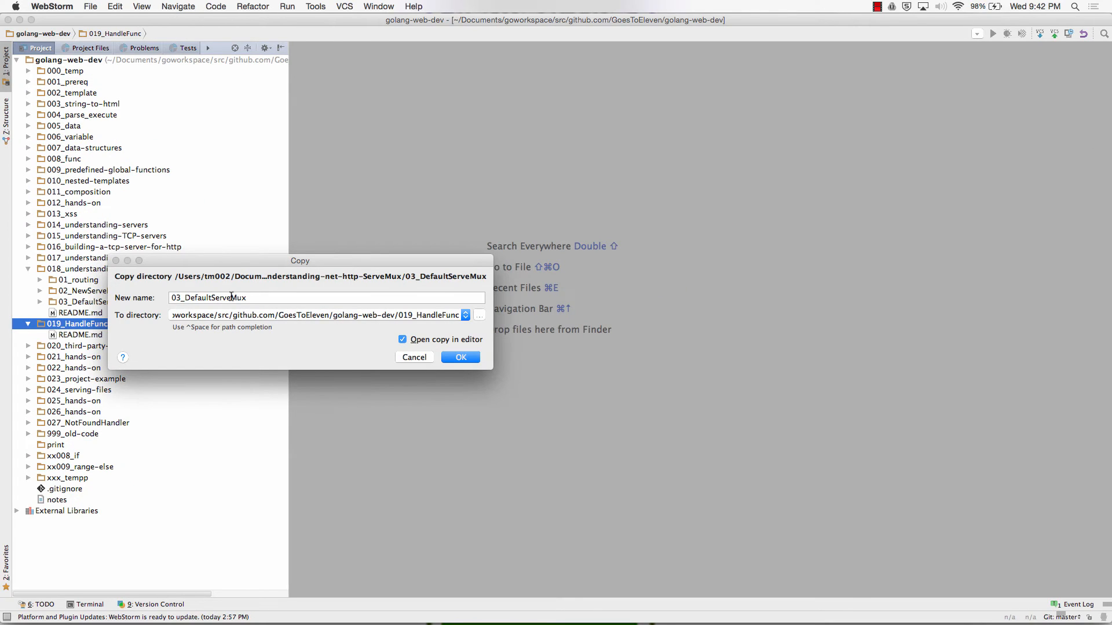
pyautogui.click(414, 357)
pyautogui.write('01')
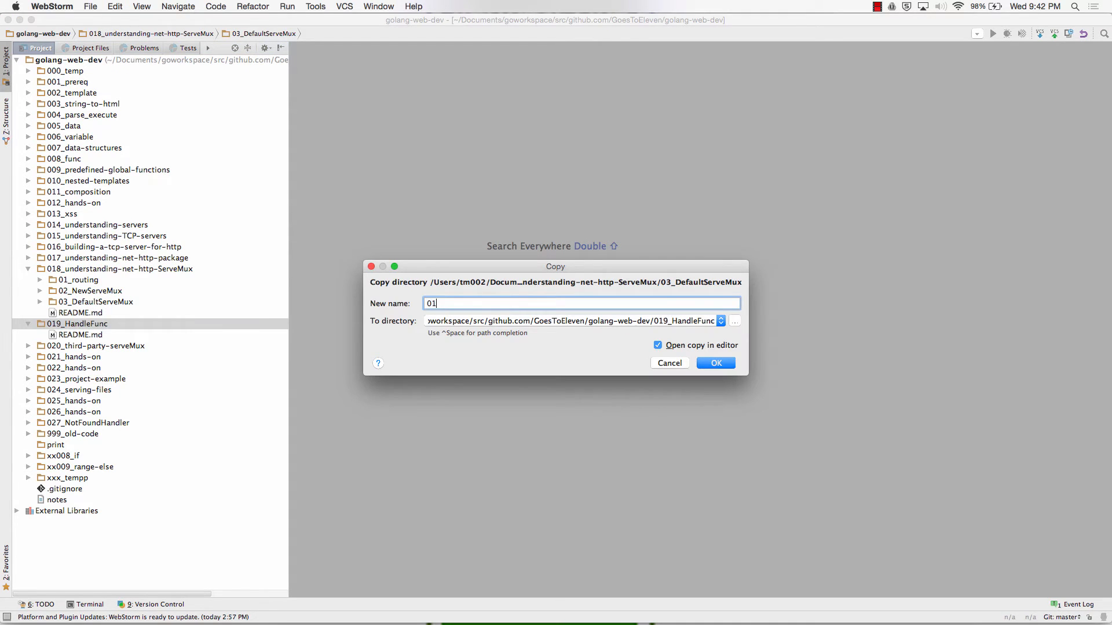
pyautogui.click(715, 363)
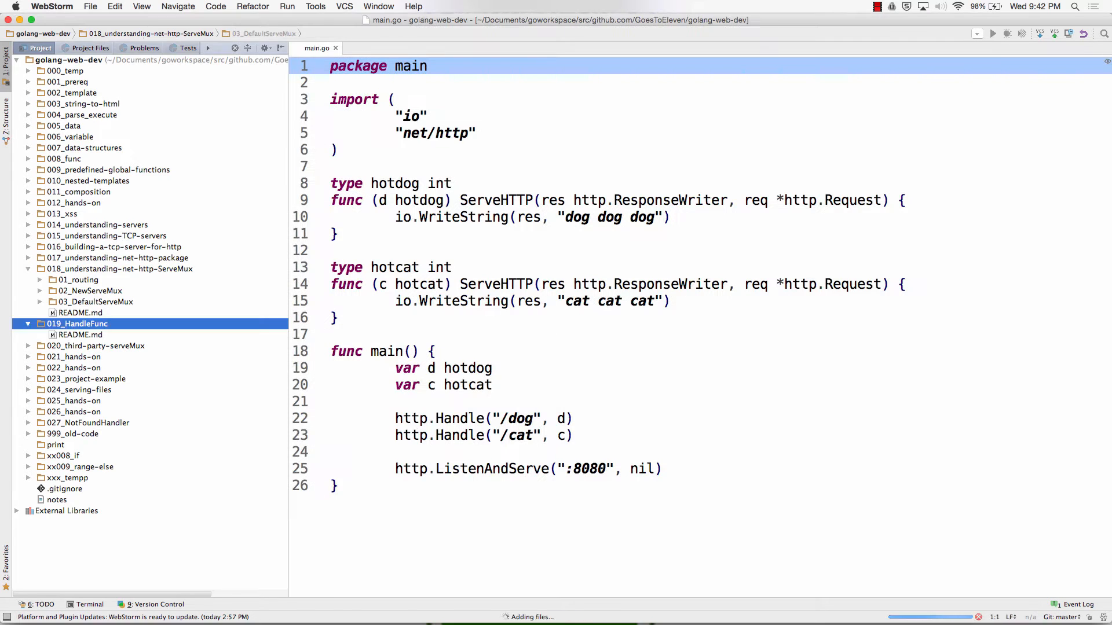
# Step: Trial edit of 01 main.go replacing ServeHTTP handlers and Handle calls, then revert to the original
pyautogui.click(25, 323)
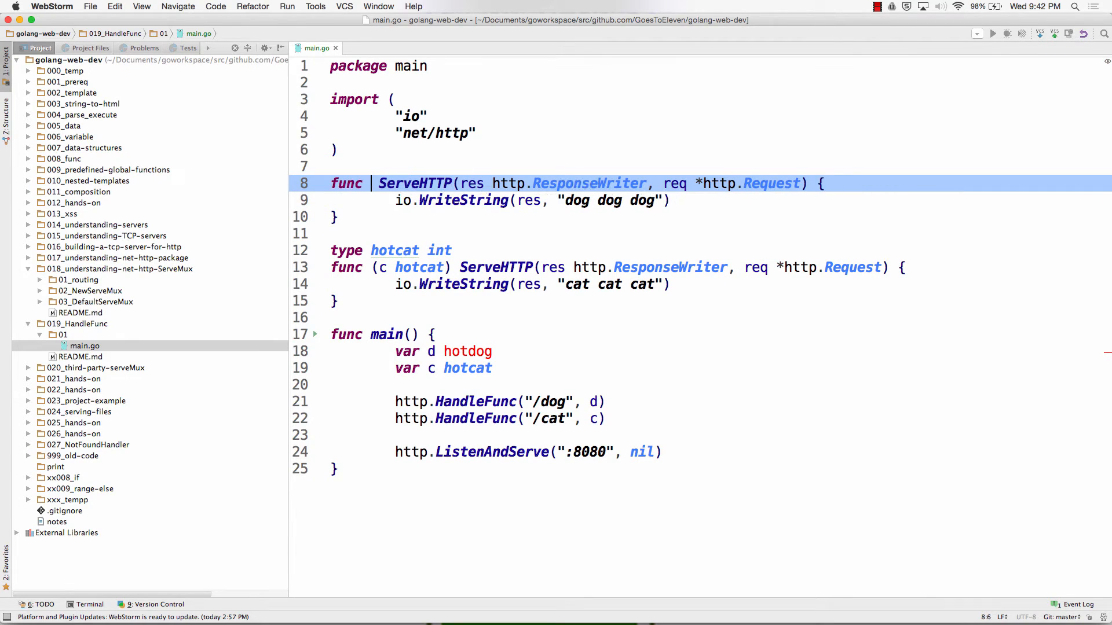
pyautogui.doubleClick(415, 183)
pyautogui.write('d')
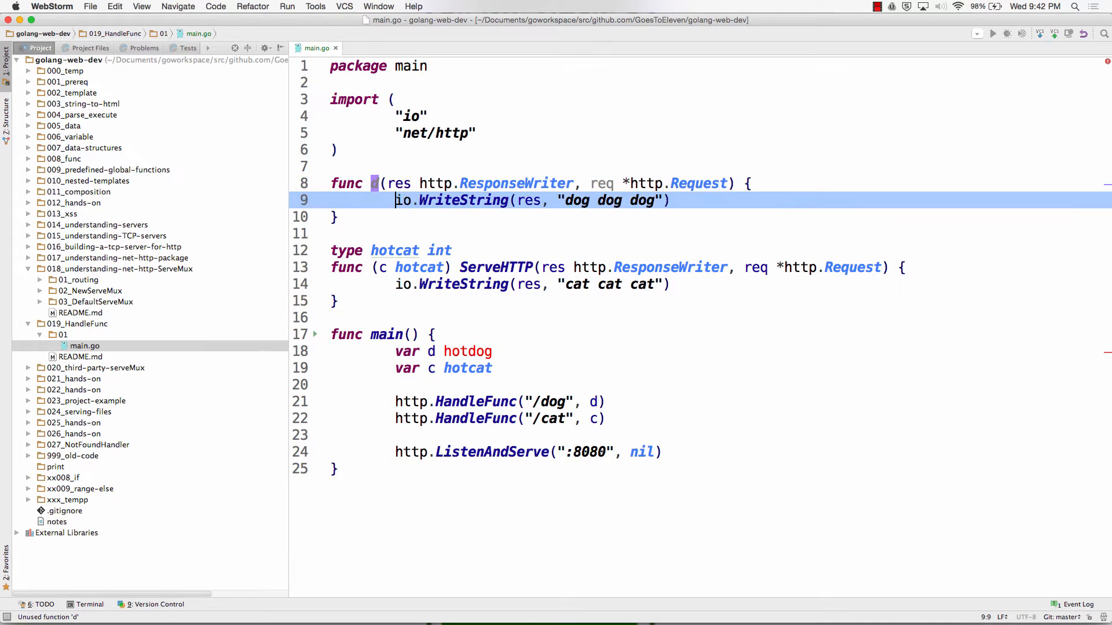
pyautogui.click(426, 351)
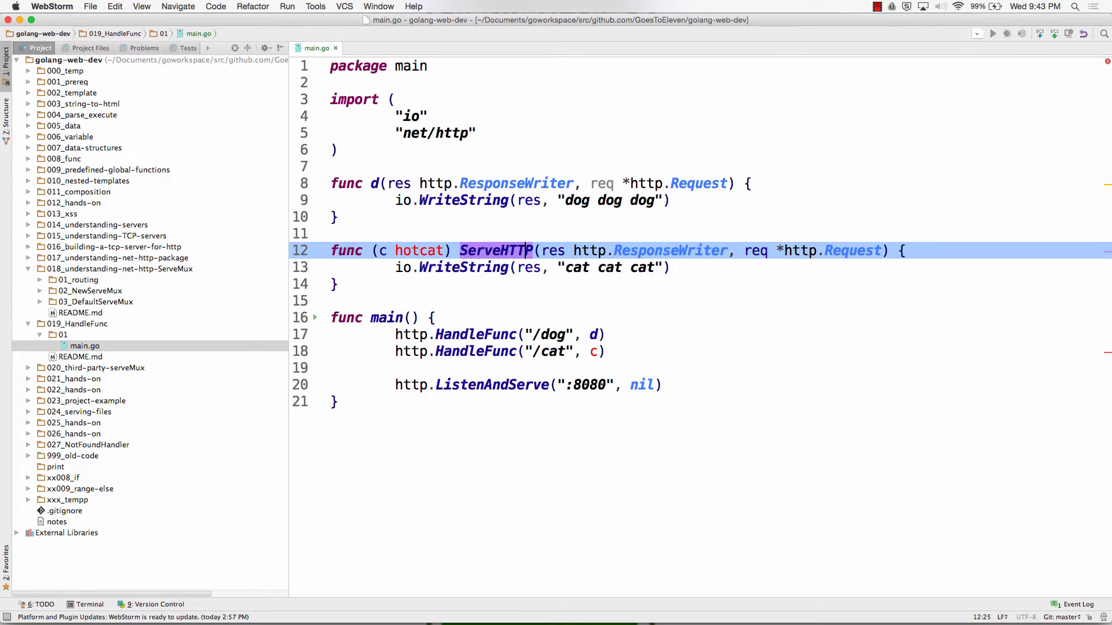
pyautogui.write('h')
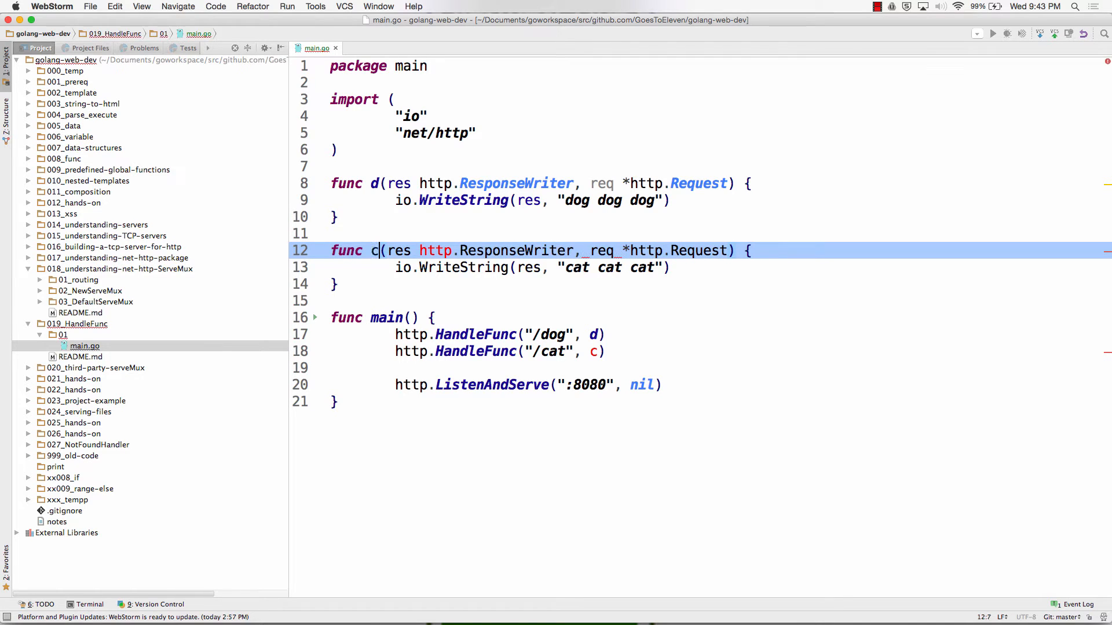
pyautogui.click(378, 317)
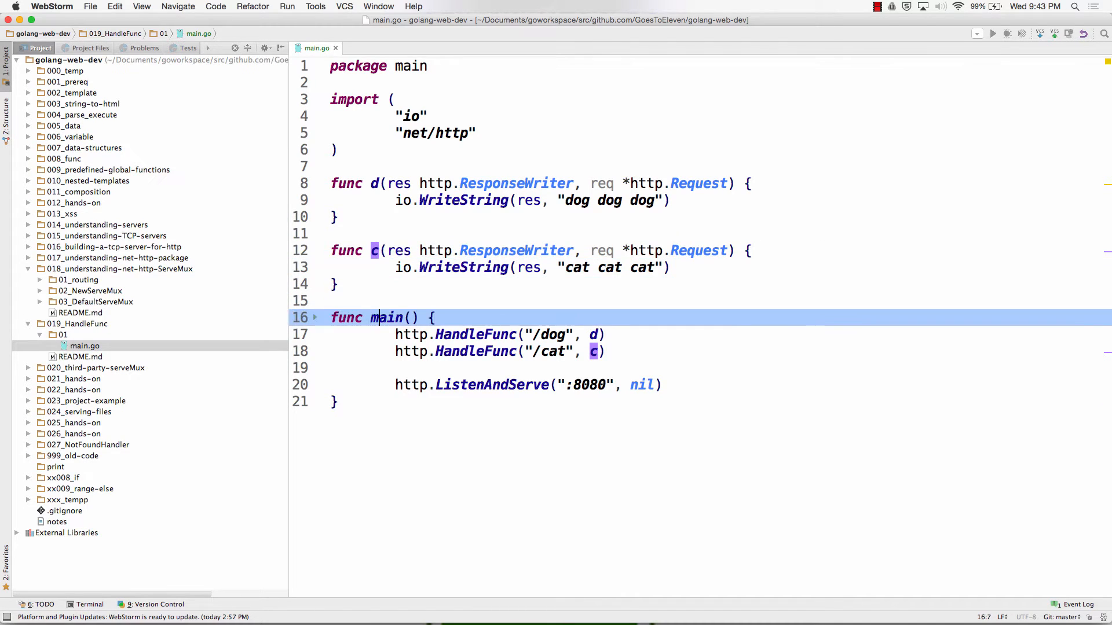
pyautogui.click(411, 333)
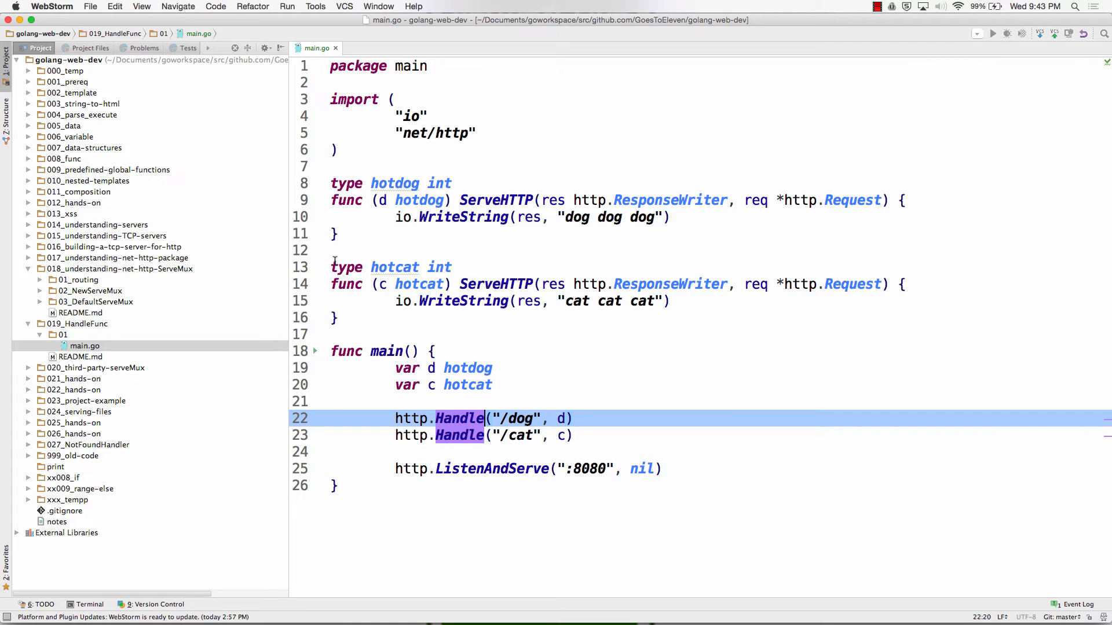
# Step: Turn hotdog and hotcat into plain functions d and c and register /dog and /cat with http.HandleFunc
pyautogui.doubleClick(395, 268)
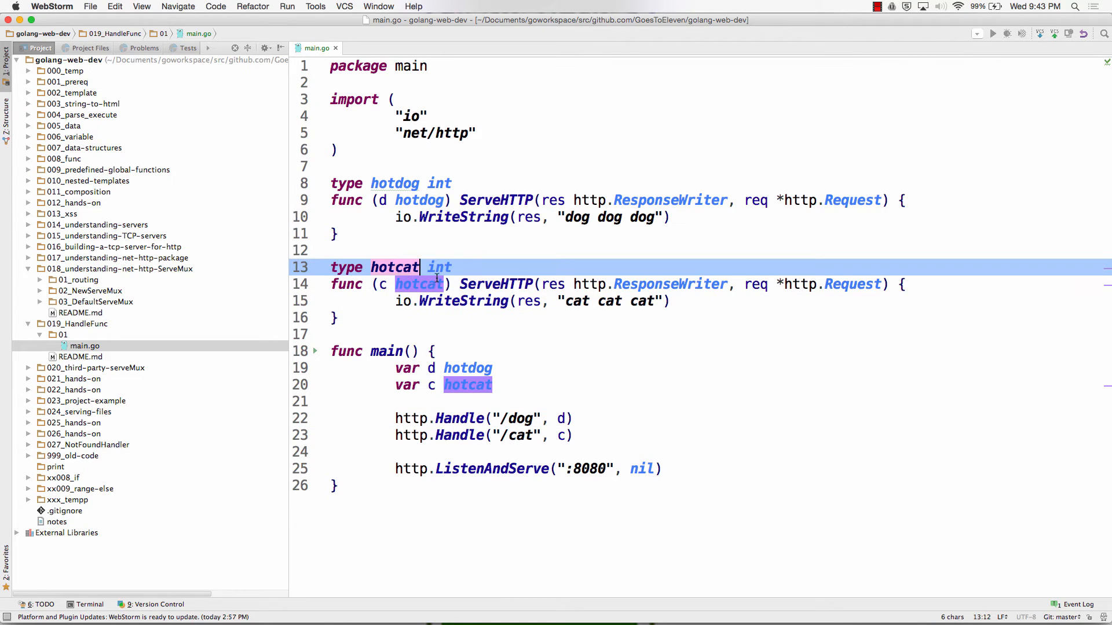
pyautogui.click(541, 284)
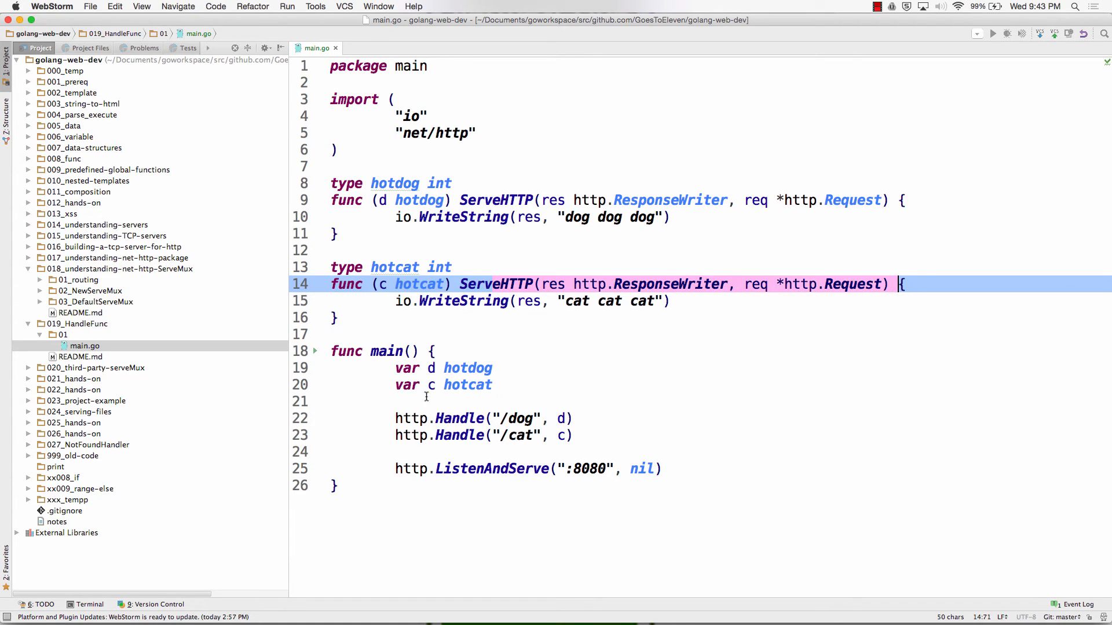
pyautogui.click(559, 435)
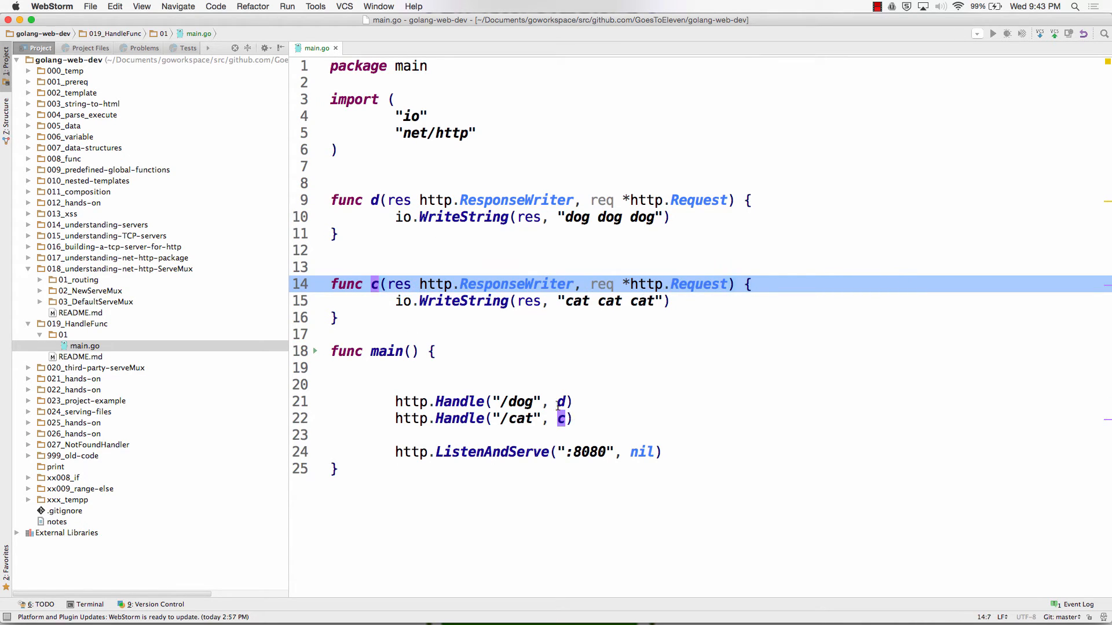
pyautogui.moveTo(545, 402)
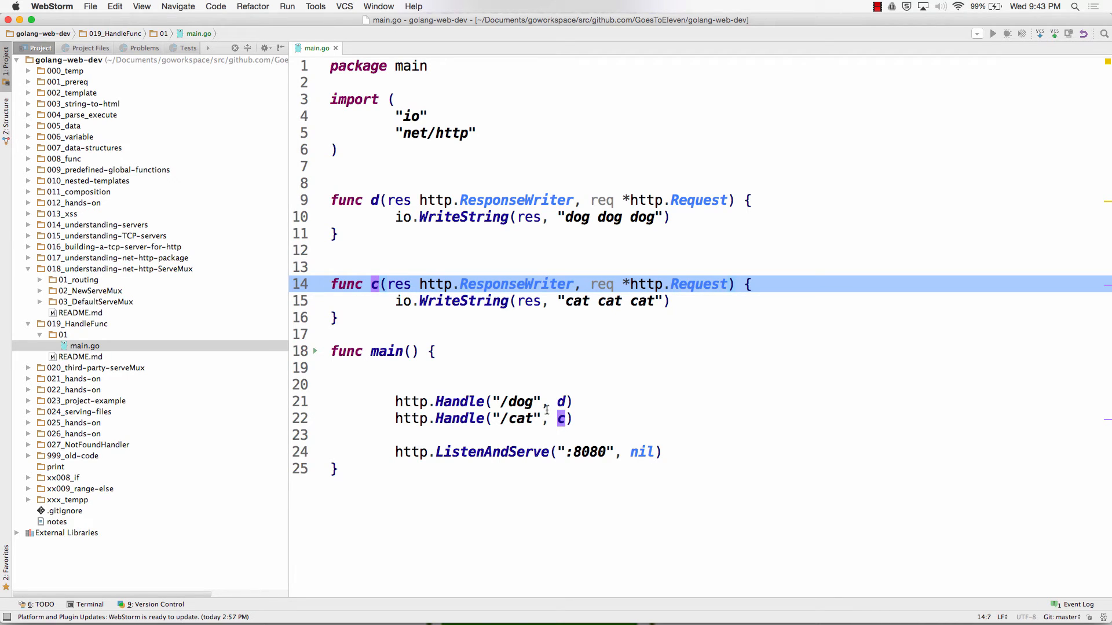
pyautogui.moveTo(481, 431)
pyautogui.write('Func')
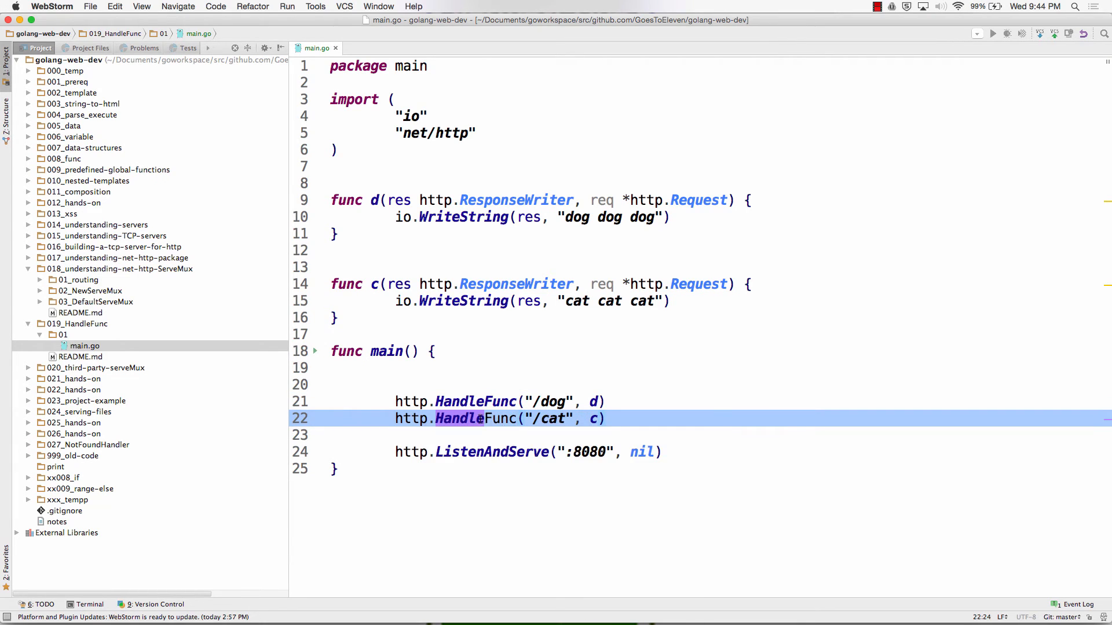
pyautogui.click(460, 418)
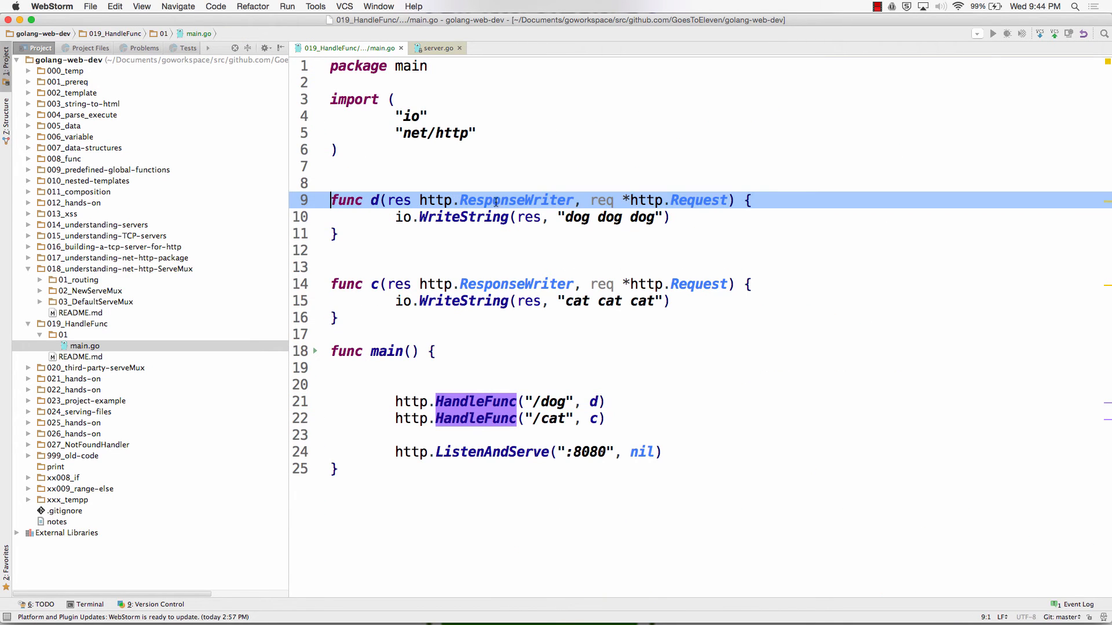
pyautogui.click(762, 201)
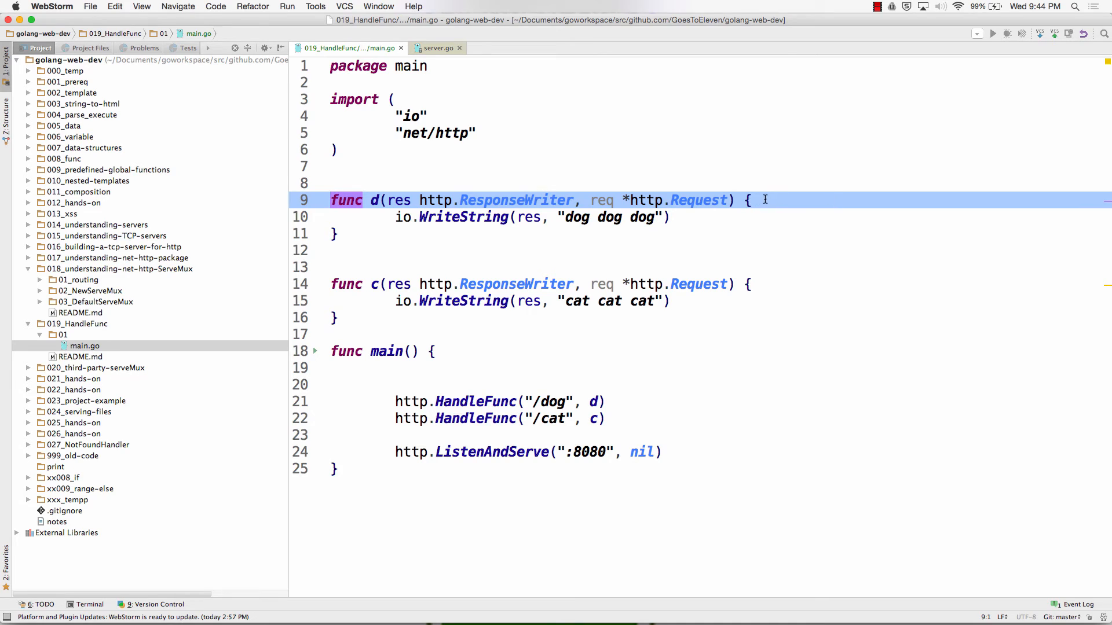
pyautogui.click(419, 201)
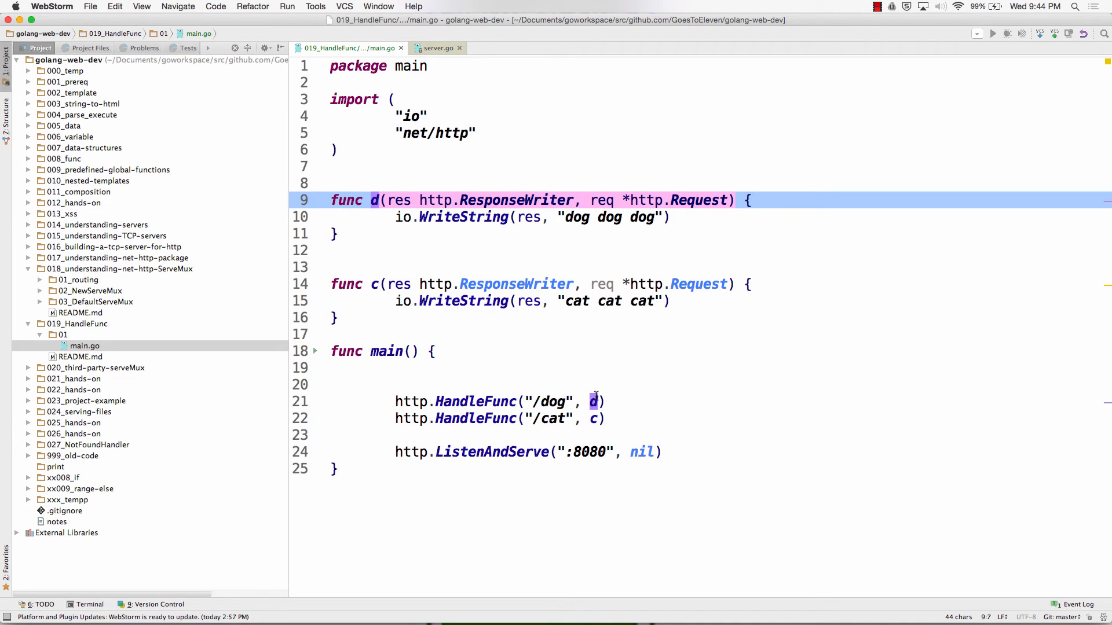
pyautogui.click(524, 418)
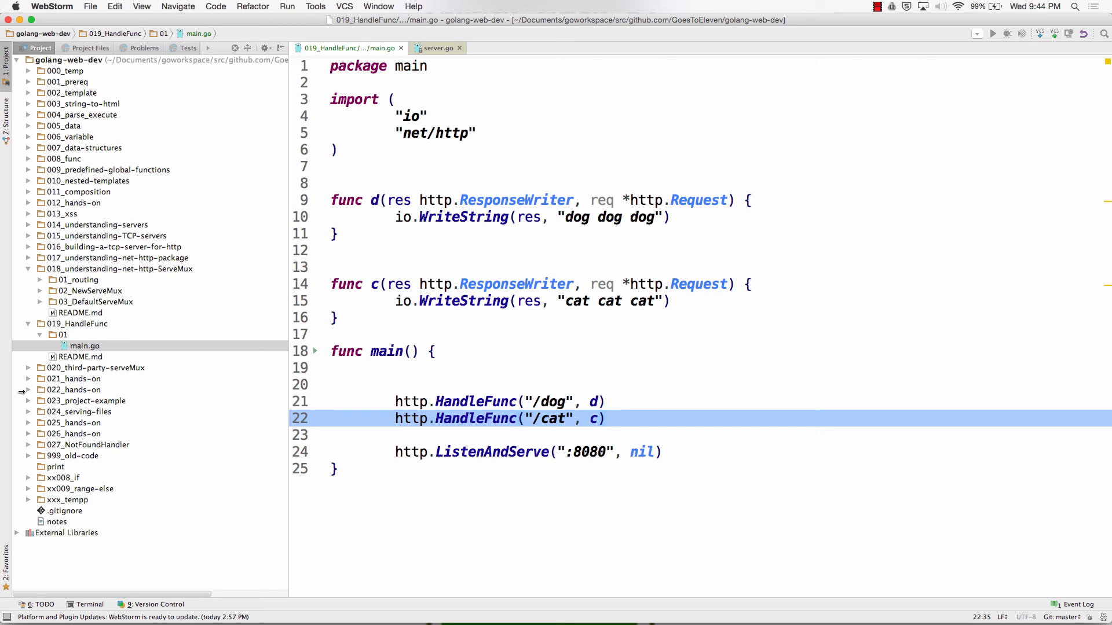
# Step: Copy 03_DefaultServeMux into 000_temp as 24_handson_HandleFunc, then bring up the Terminal for git
pyautogui.click(94, 301)
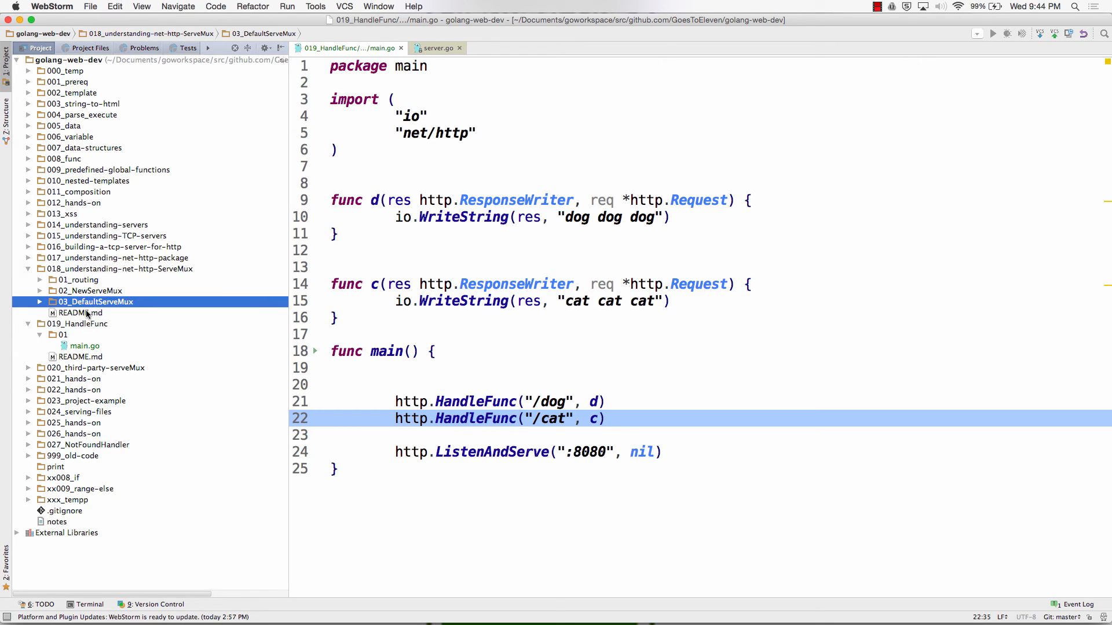
pyautogui.click(65, 71)
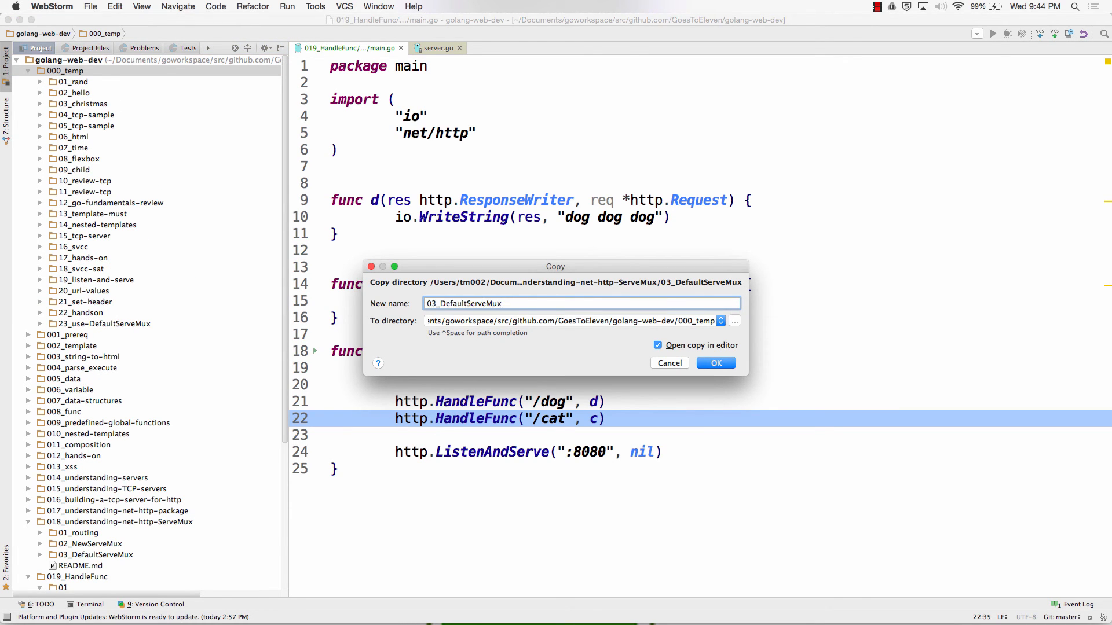
pyautogui.write('24_hands')
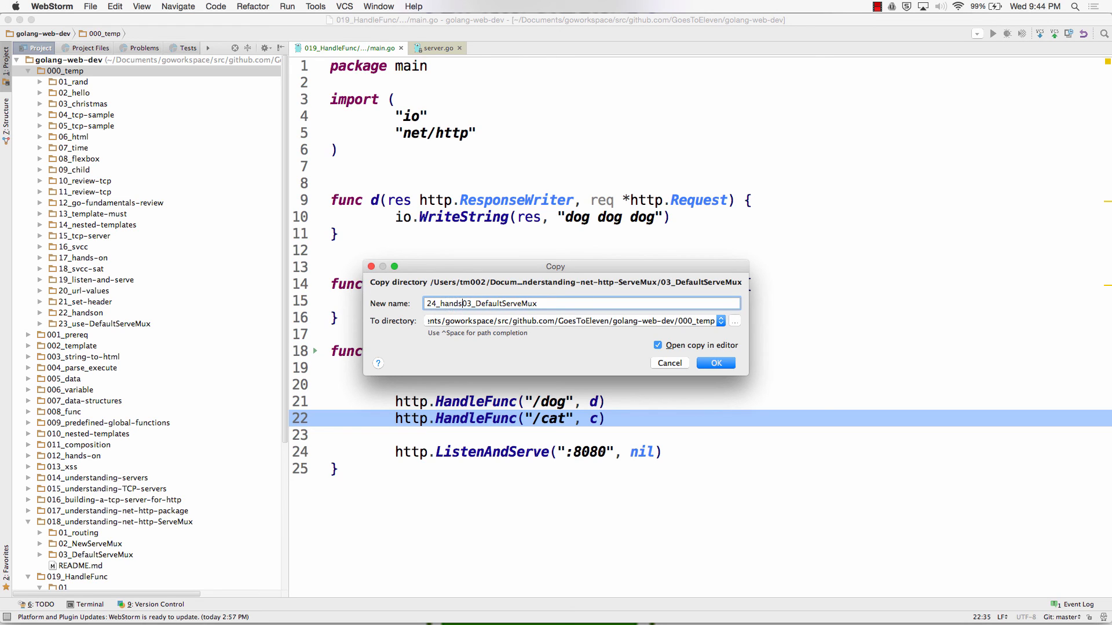
pyautogui.write('on_HandleFunc')
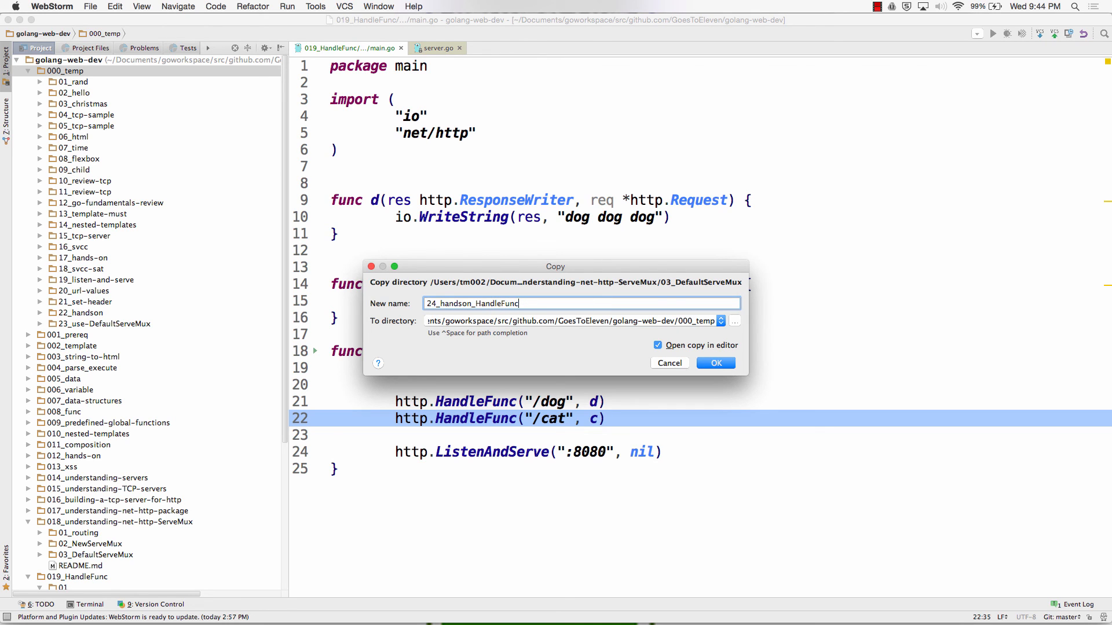
pyautogui.click(715, 363)
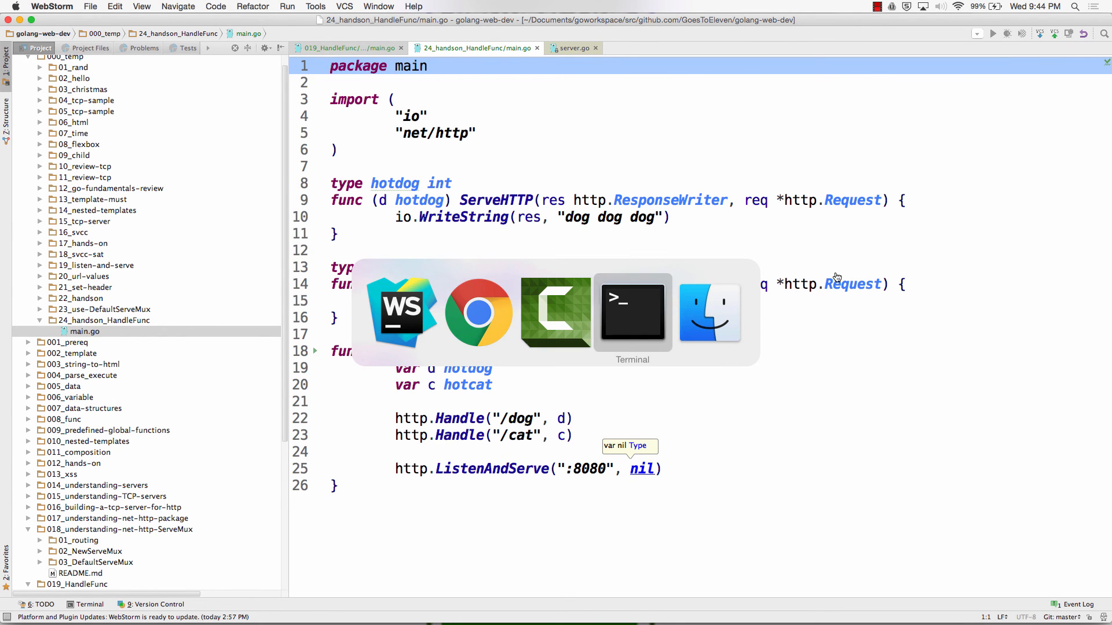
pyautogui.click(632, 312)
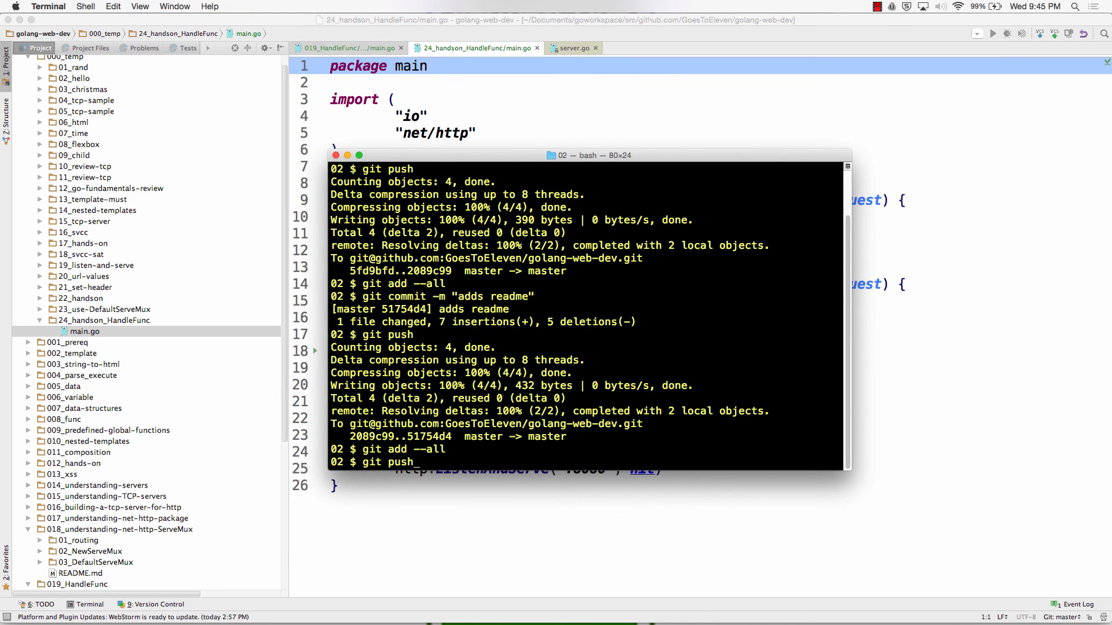